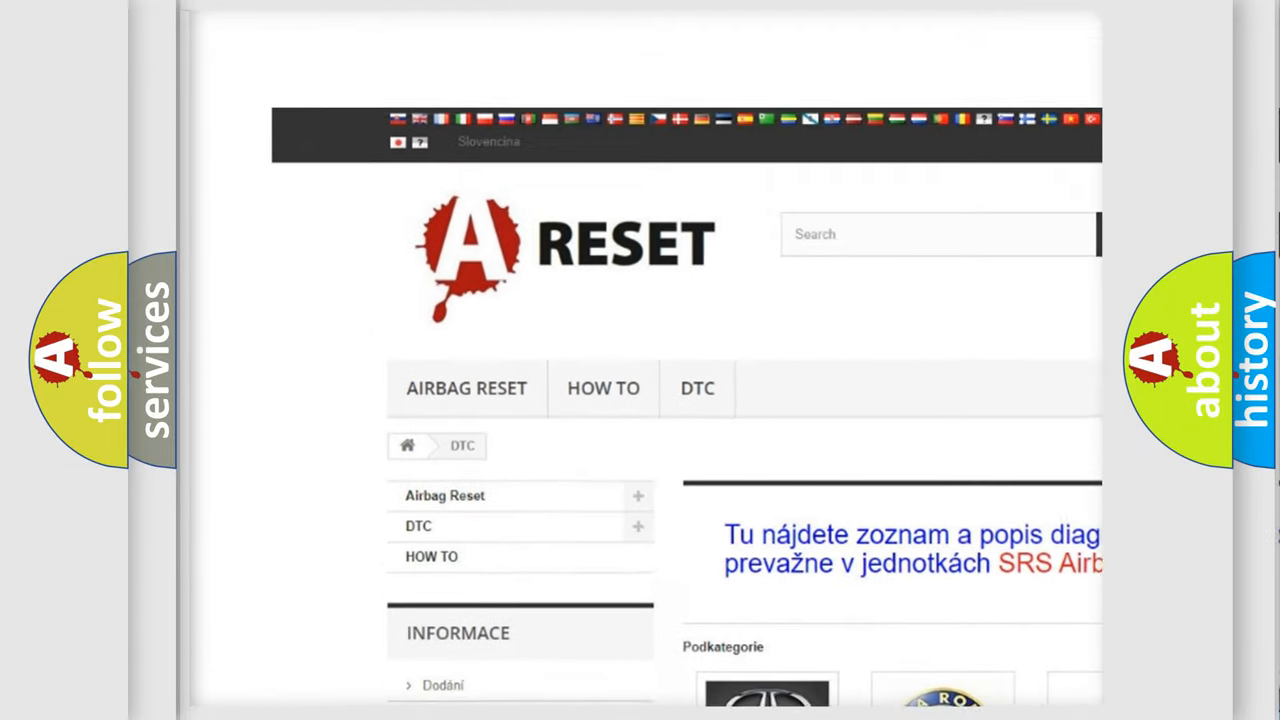
- Scroll the DTC brand grid to the Chrysler tile and open its diagnostic code list
scroll(down, 3)
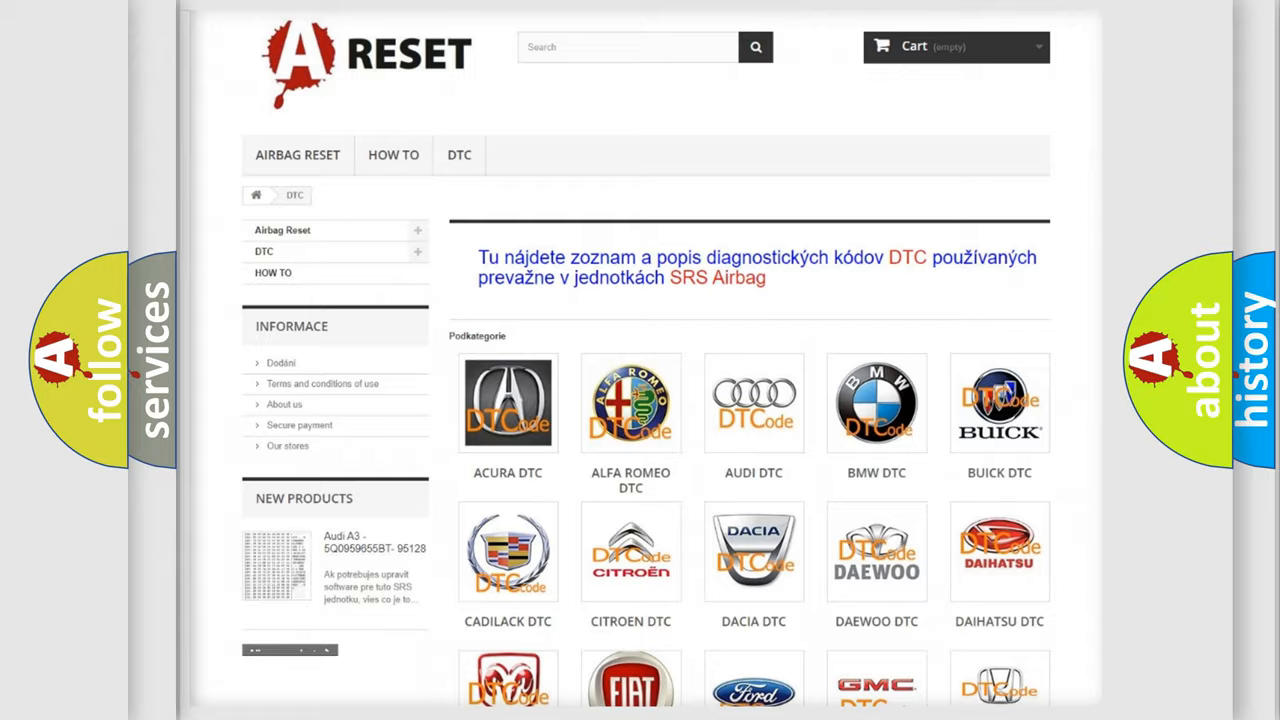
scroll(down, 3)
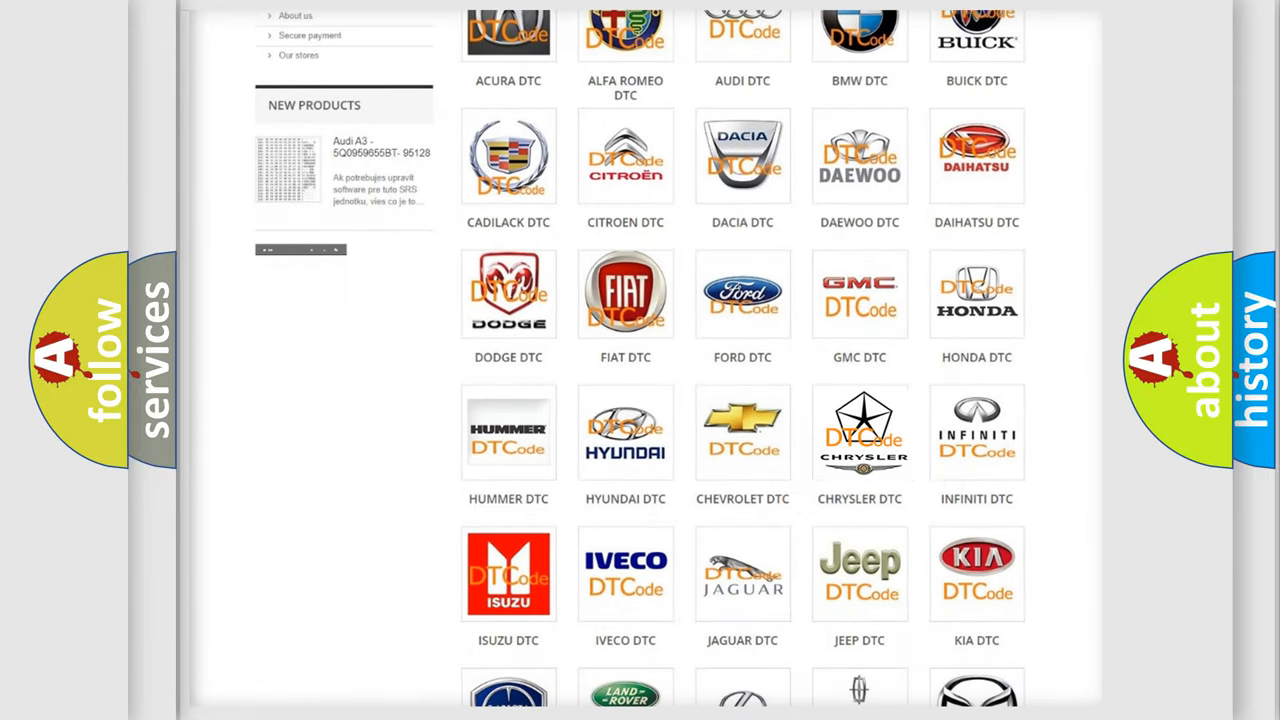
click(859, 432)
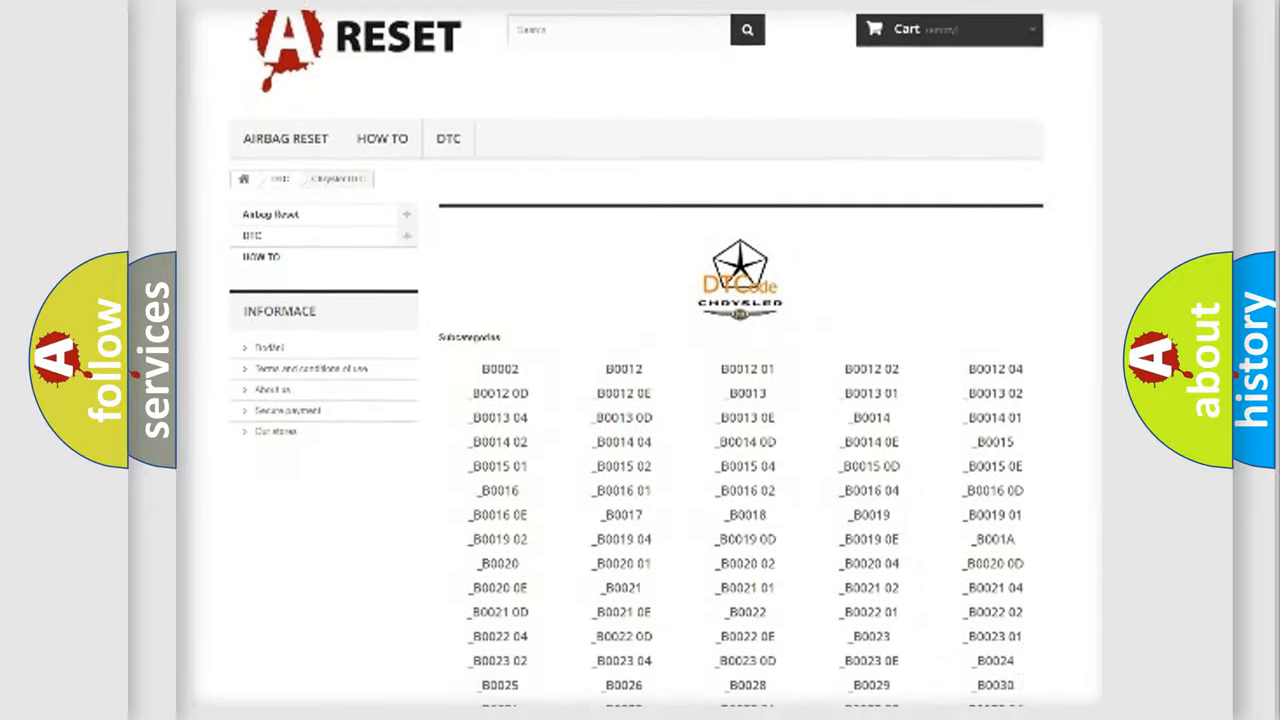
scroll(down, 3)
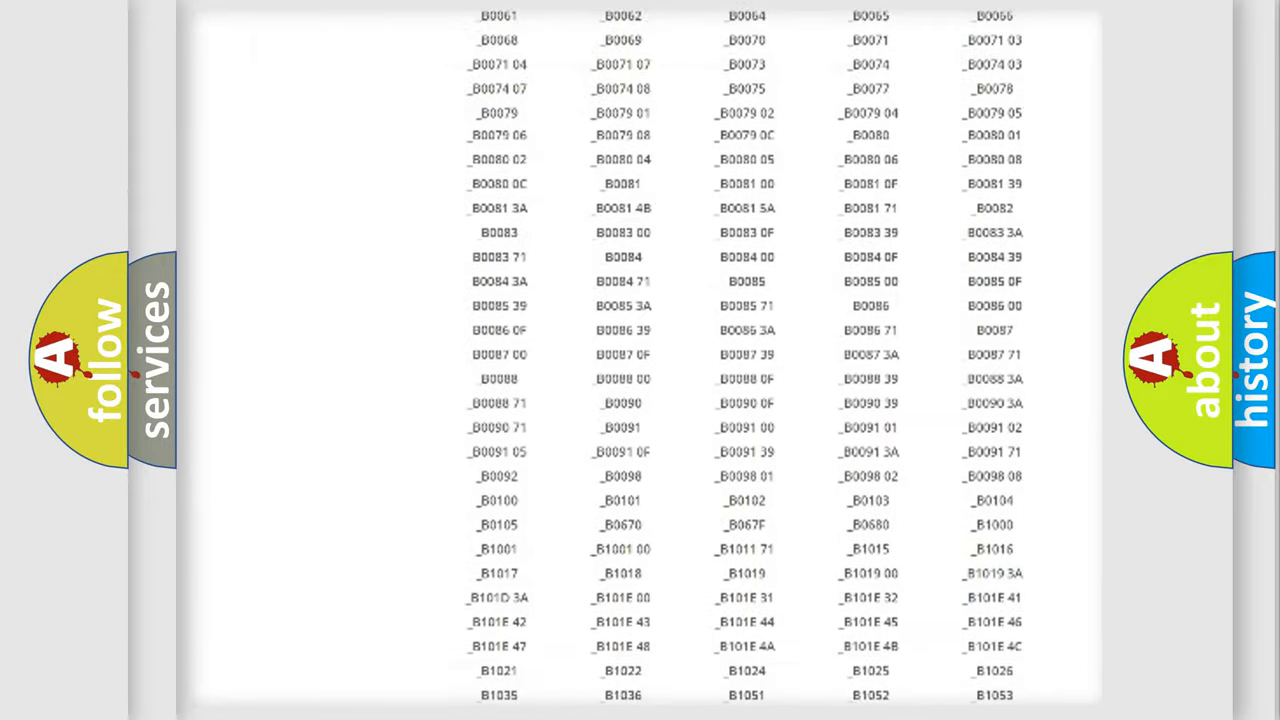
scroll(up, 3)
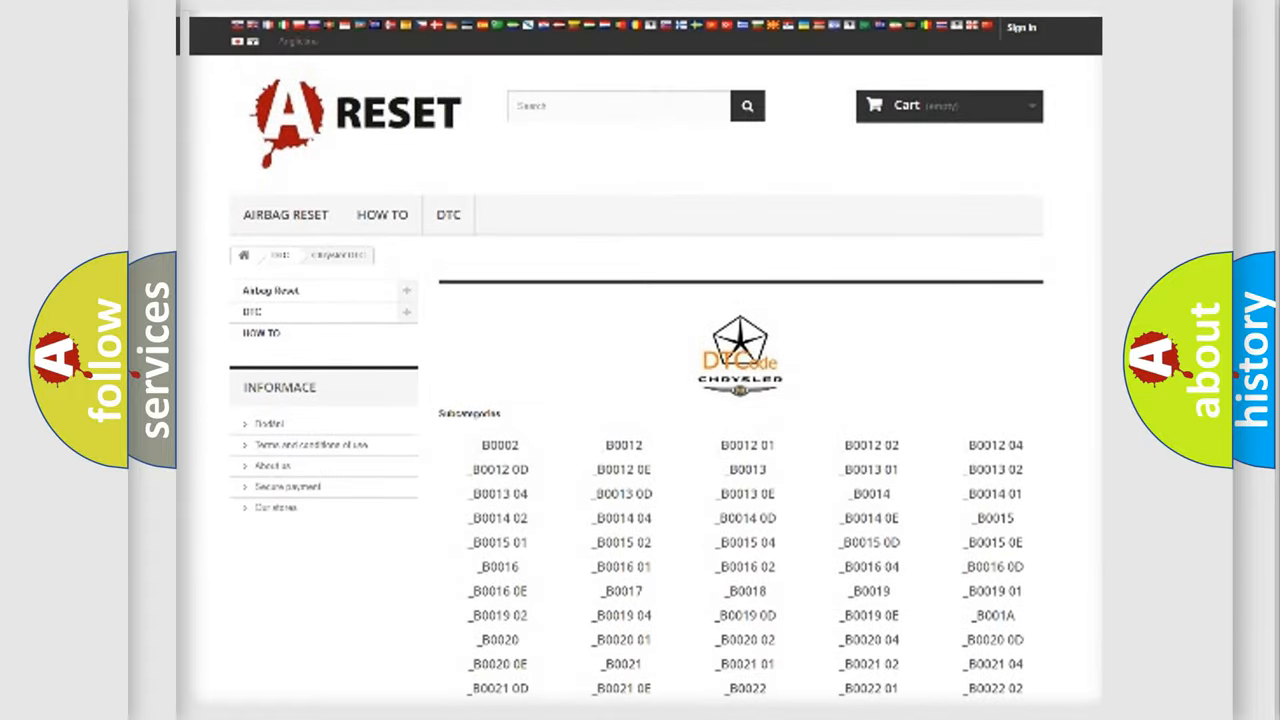